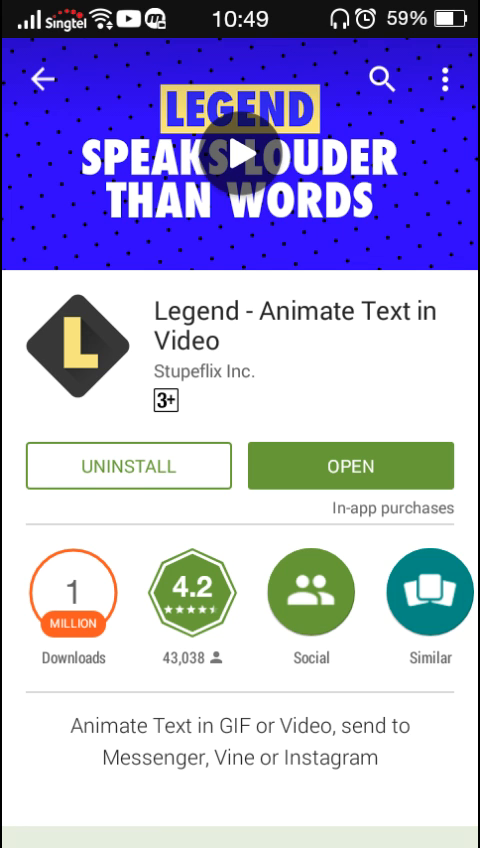
# Launch Legend and replace its sample quote with the text Lyfehackerz
pyautogui.scroll(-3)
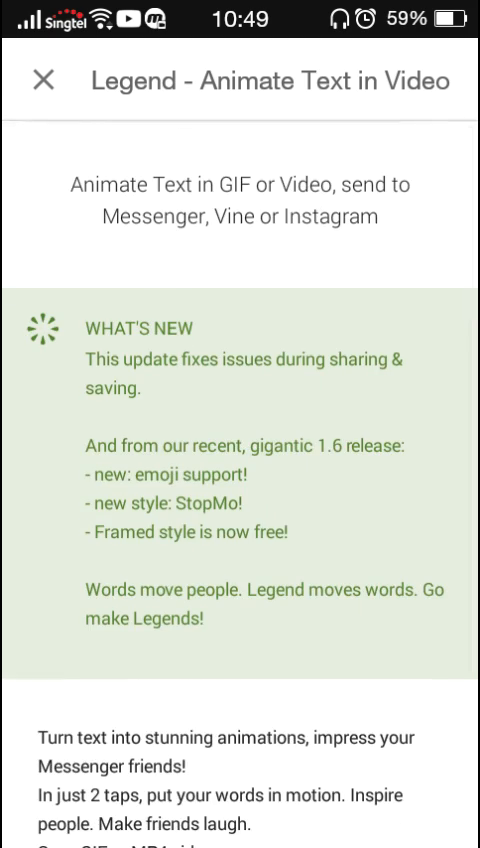
pyautogui.click(40, 82)
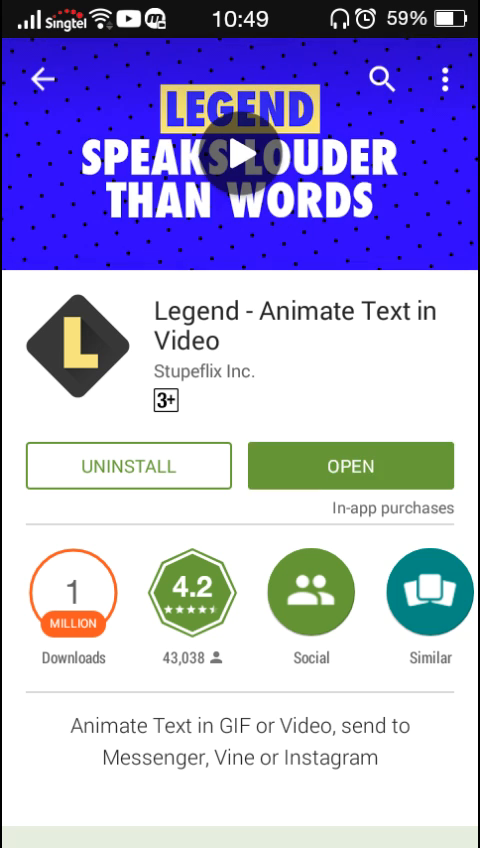
pyautogui.click(349, 465)
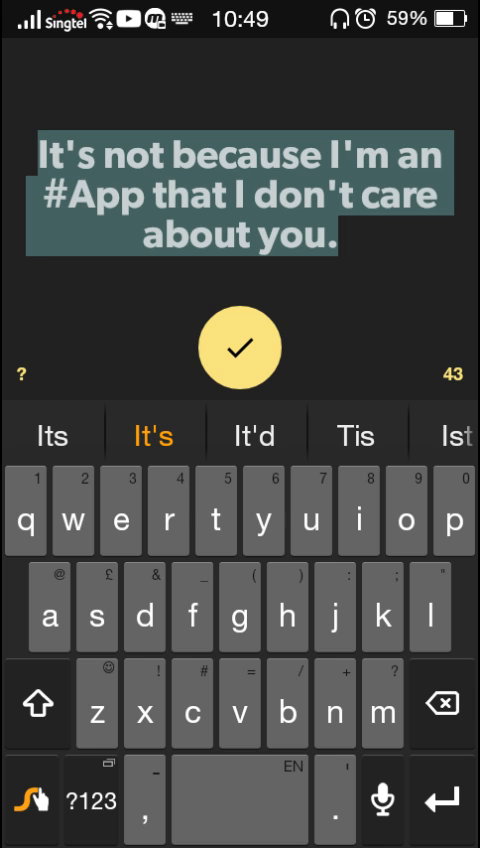
pyautogui.click(240, 345)
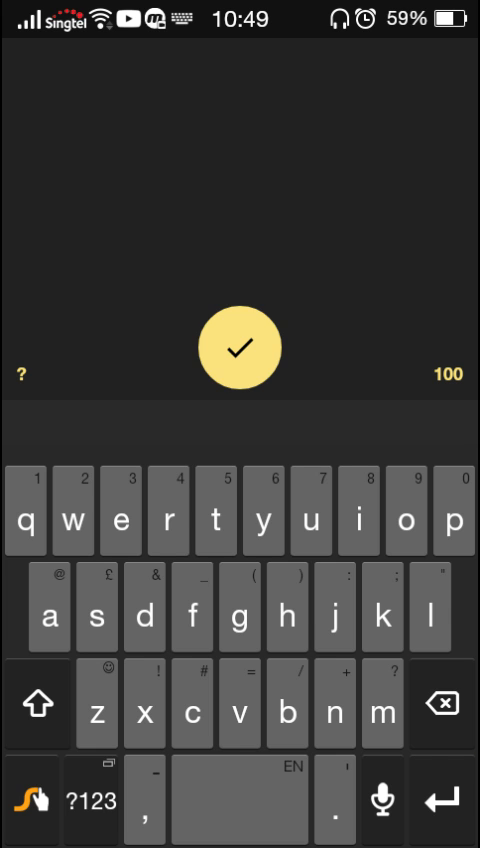
pyautogui.write('Lyfeackerz')
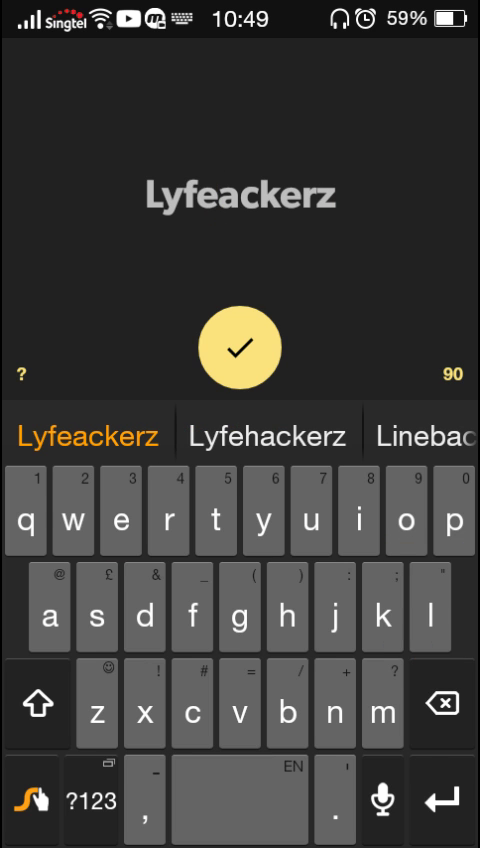
pyautogui.click(241, 347)
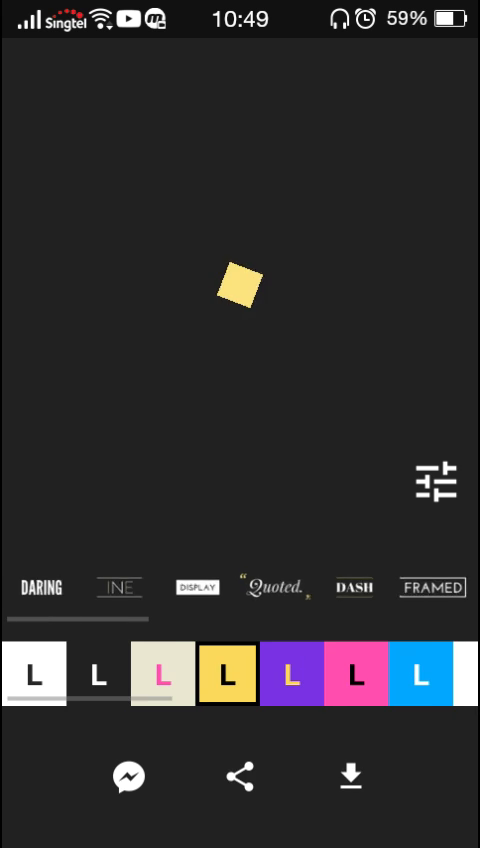
# Preview the Daring, Display, Quoted and Dash animation styles on LYFEHACKERZ
pyautogui.click(40, 587)
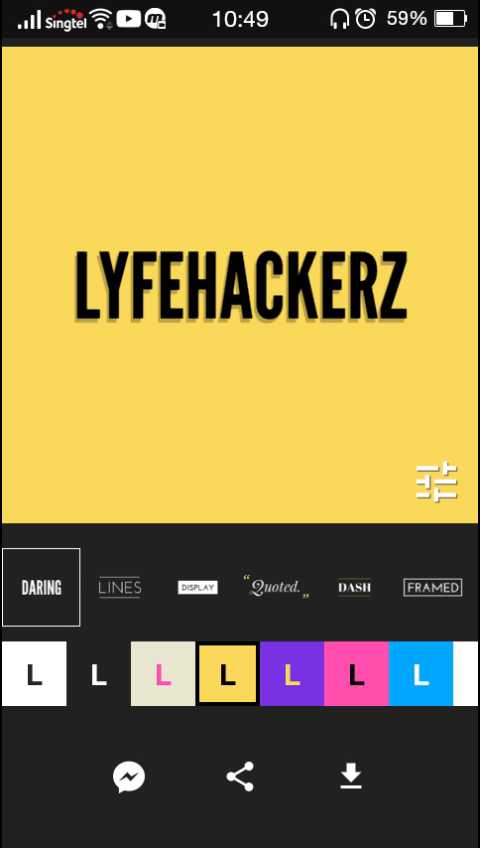
pyautogui.click(119, 587)
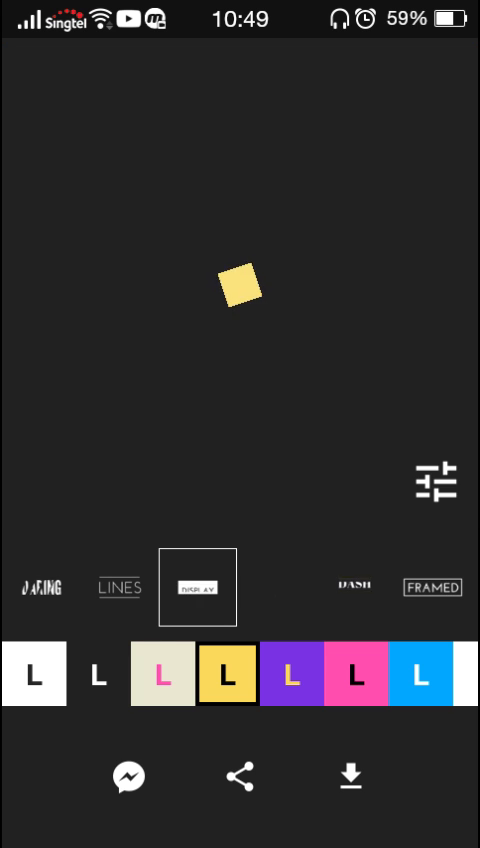
pyautogui.click(197, 587)
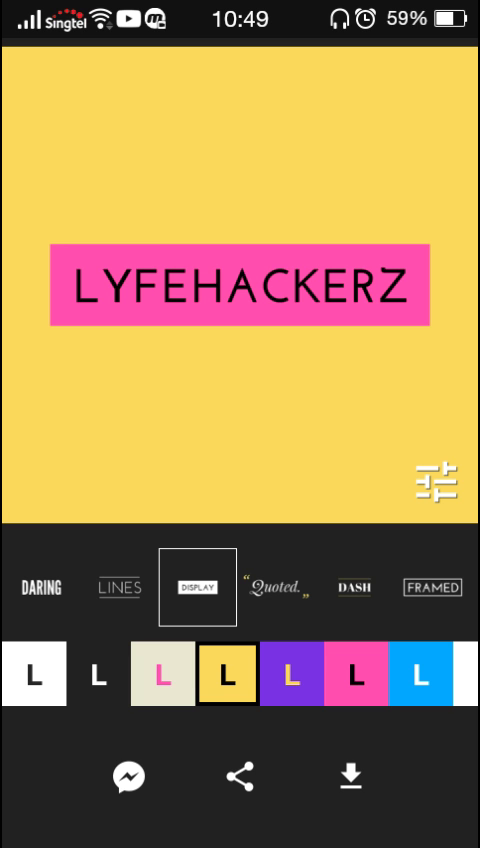
pyautogui.click(276, 588)
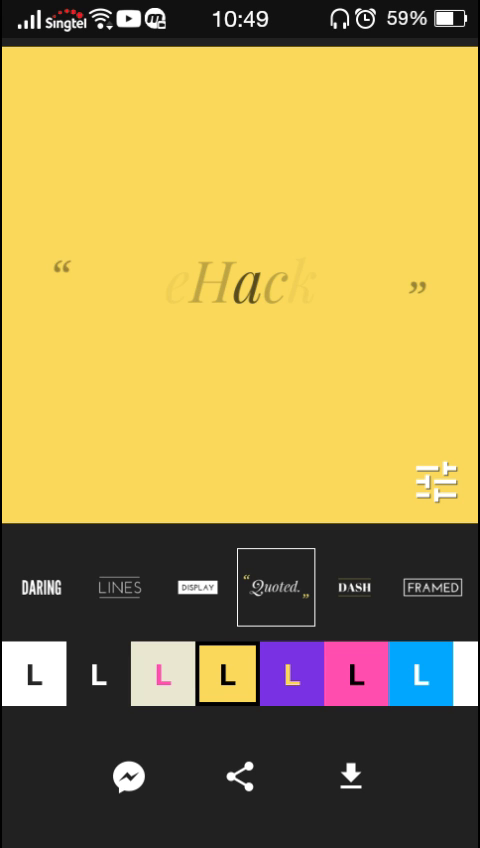
pyautogui.click(354, 588)
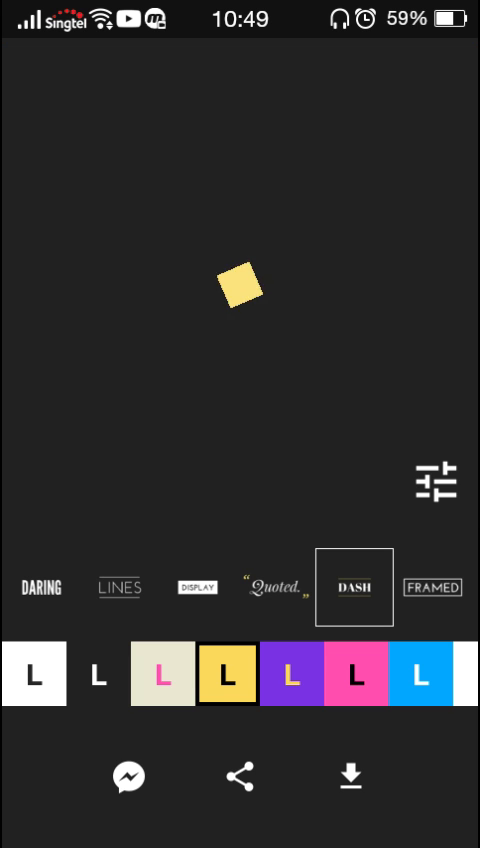
pyautogui.click(432, 587)
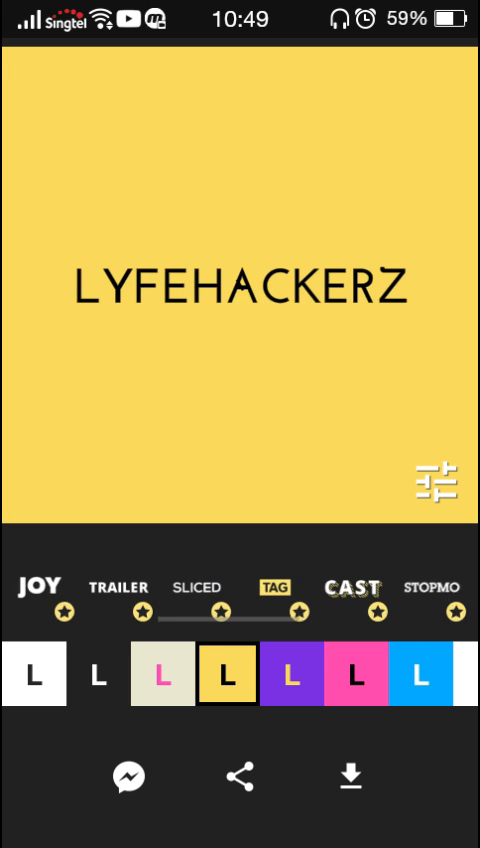
# Preview the premium Joy, Trailer and Sliced styles and choose the blue colour theme
pyautogui.click(38, 585)
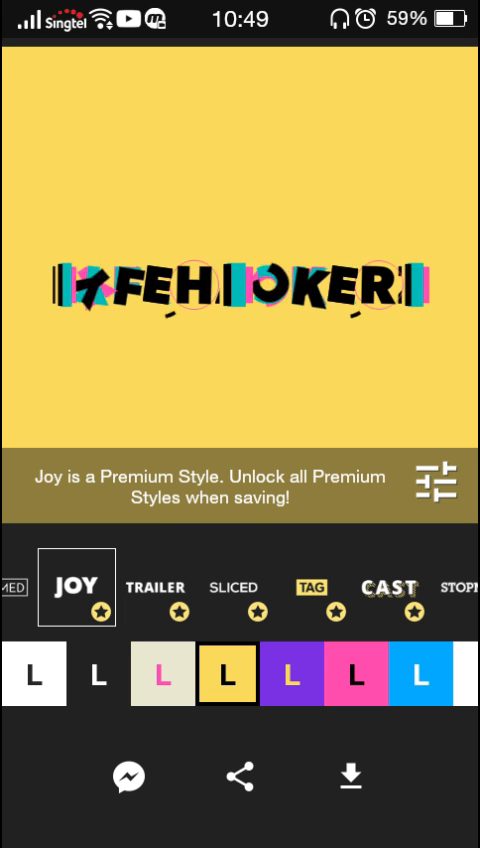
pyautogui.click(160, 587)
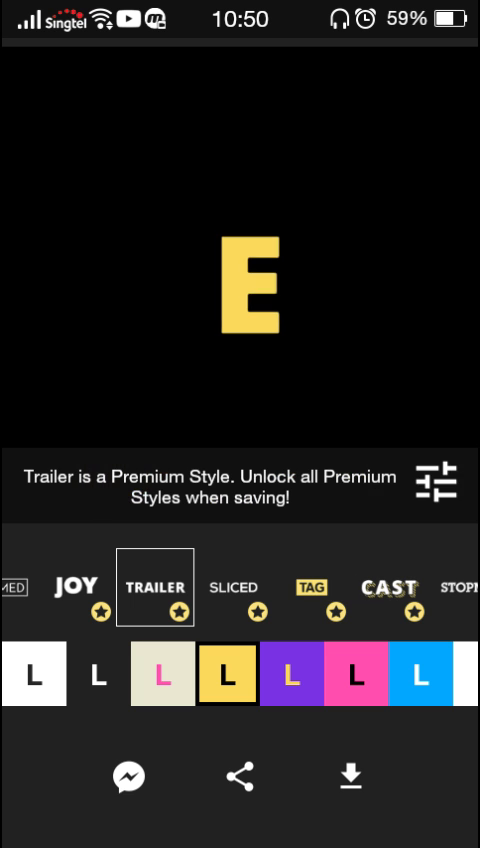
pyautogui.click(233, 588)
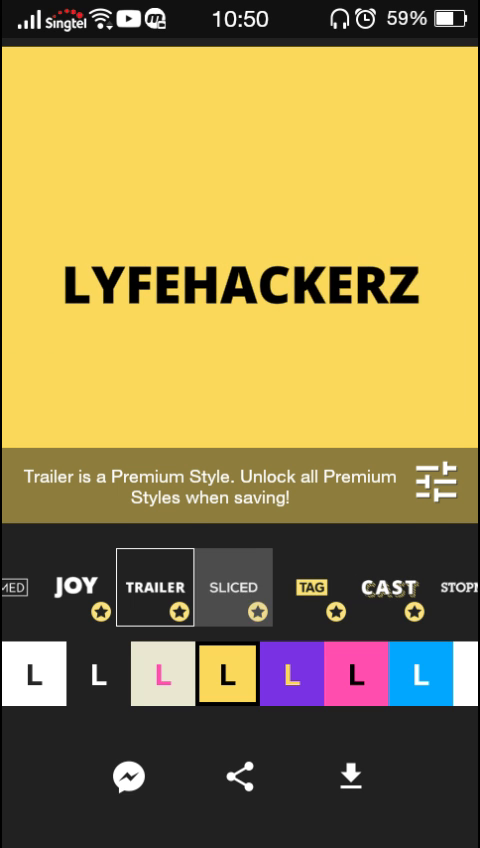
pyautogui.click(235, 587)
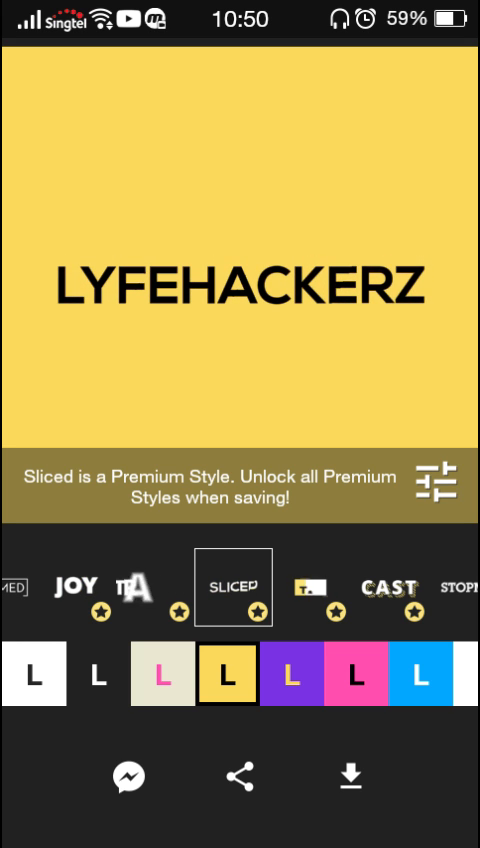
pyautogui.hscroll(-3)
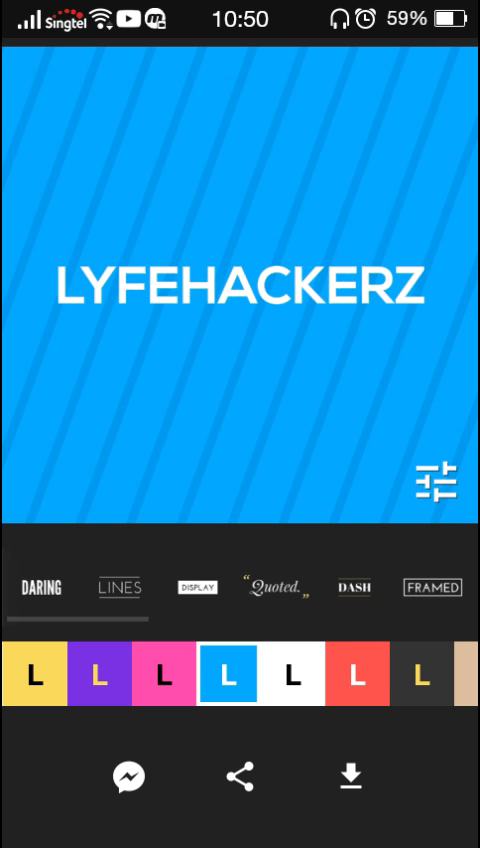
# Save the blue LYFEHACKERZ animation as a video
pyautogui.click(119, 587)
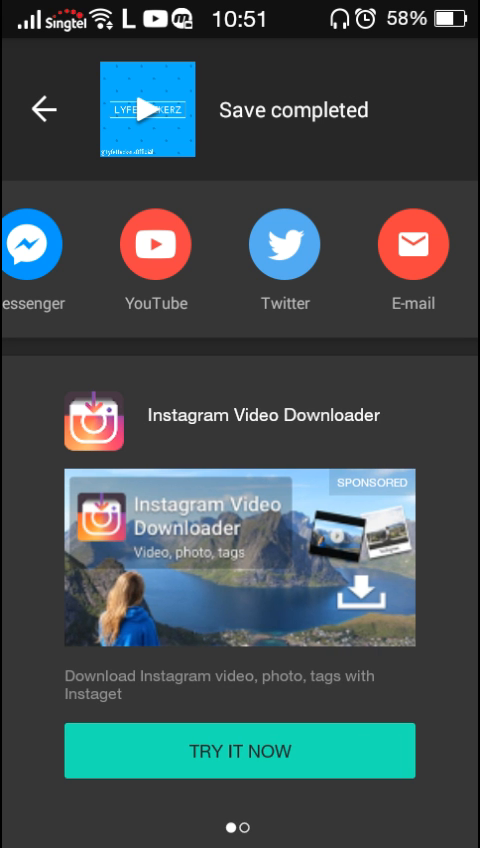
# Start a new InShot video project with the saved LYFEHACKERZ clip, keeping the canvas layout
pyautogui.hscroll(-3)
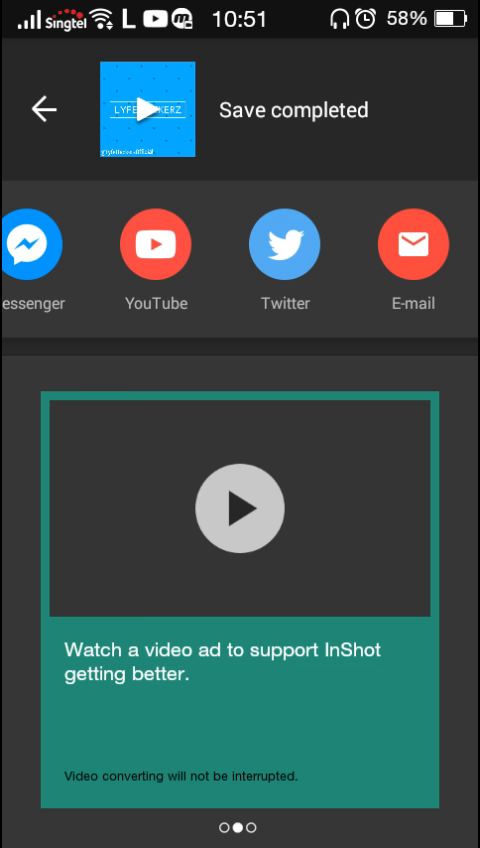
pyautogui.click(42, 110)
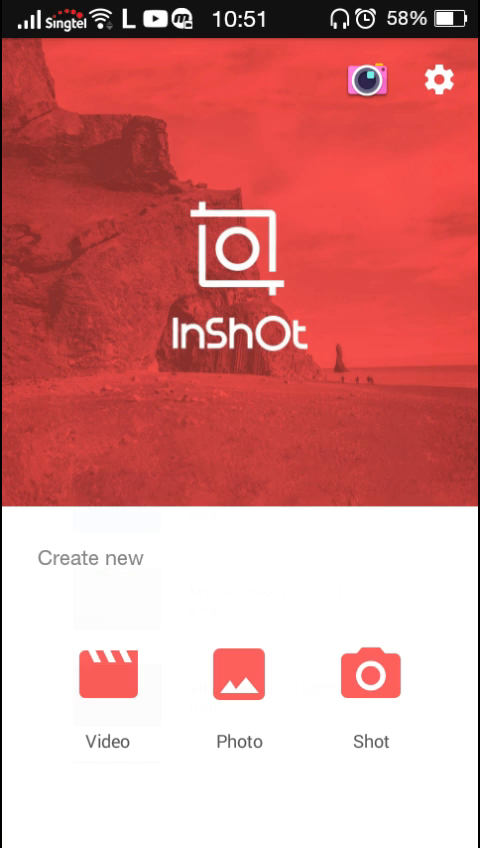
pyautogui.click(109, 676)
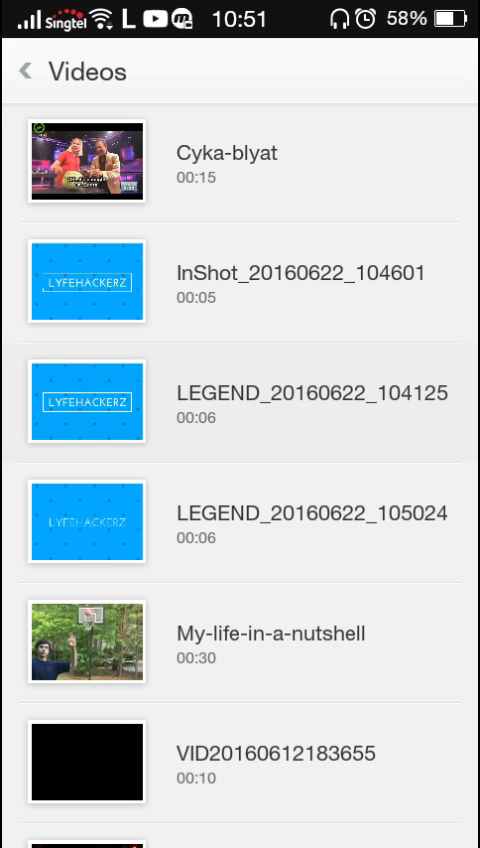
pyautogui.click(88, 401)
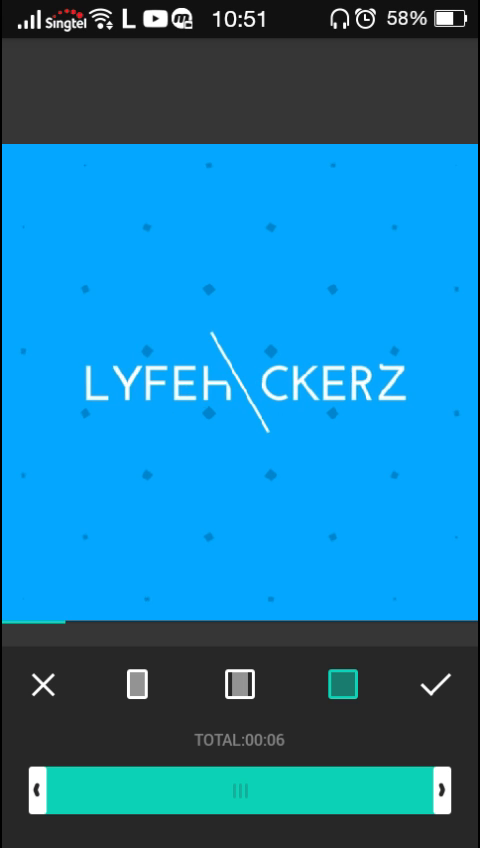
pyautogui.click(437, 686)
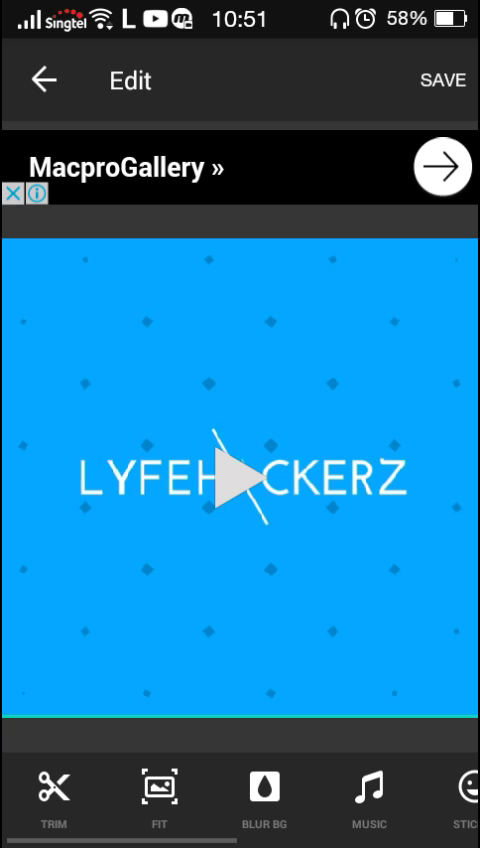
pyautogui.click(45, 81)
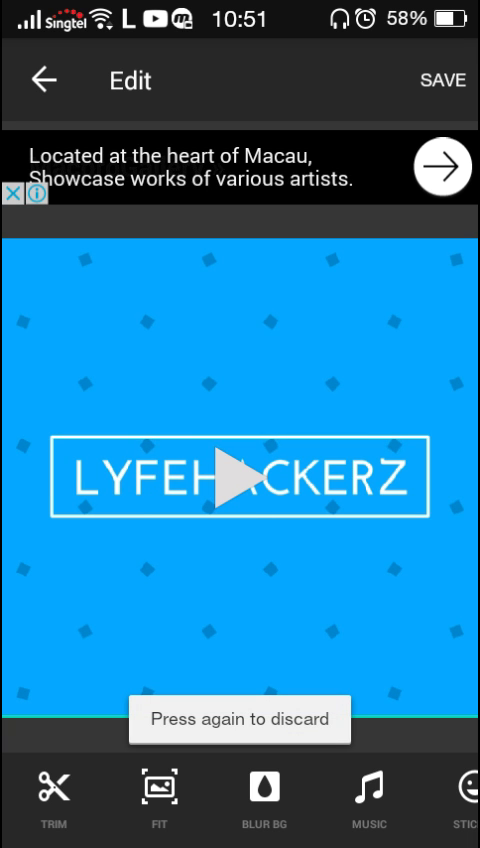
pyautogui.click(40, 80)
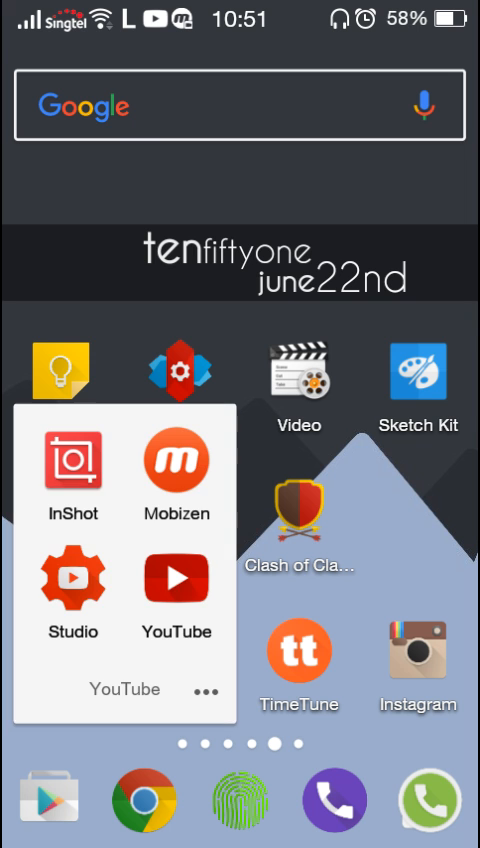
pyautogui.click(72, 468)
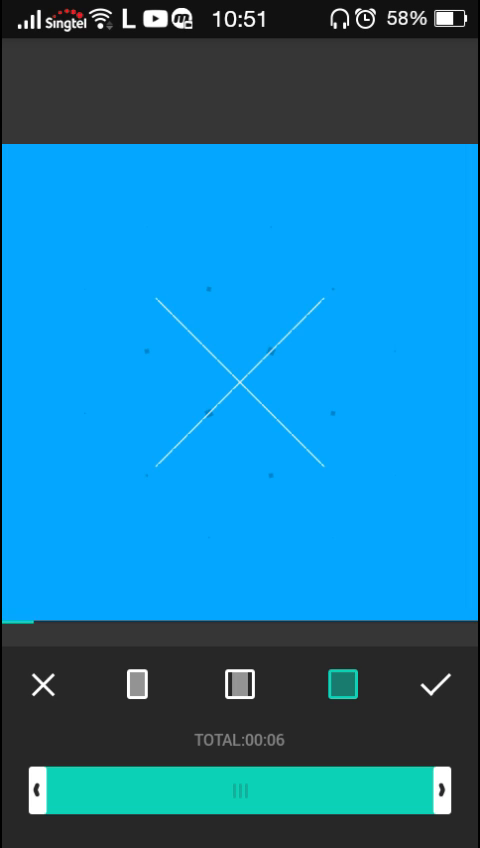
pyautogui.click(438, 686)
pyautogui.write('@Lyfehackerz')
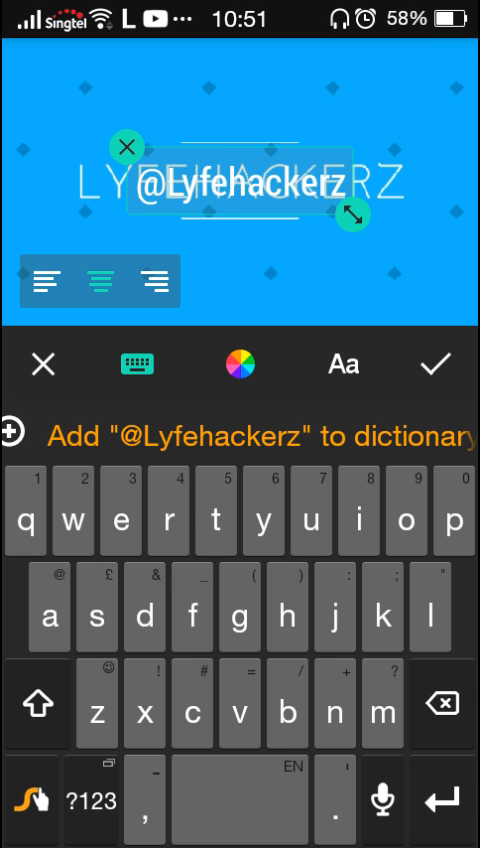
# Discard the misspelled caption and add a black LyfeHackerzOfficial caption
pyautogui.click(436, 705)
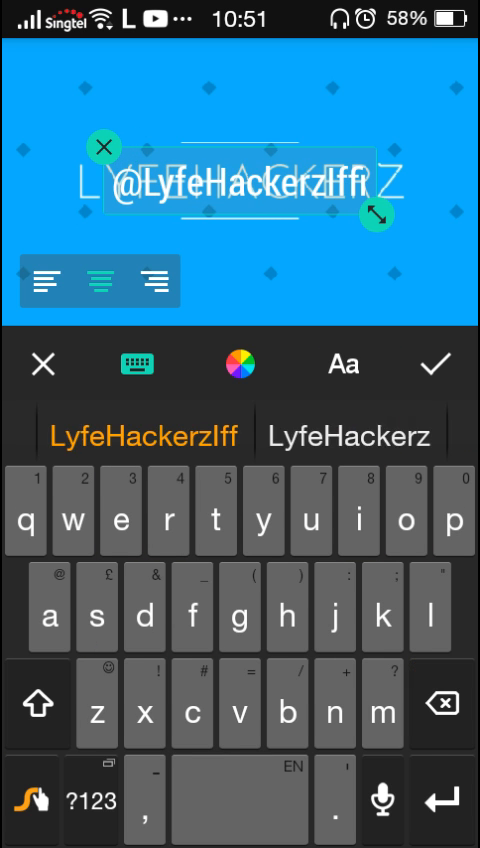
pyautogui.click(432, 363)
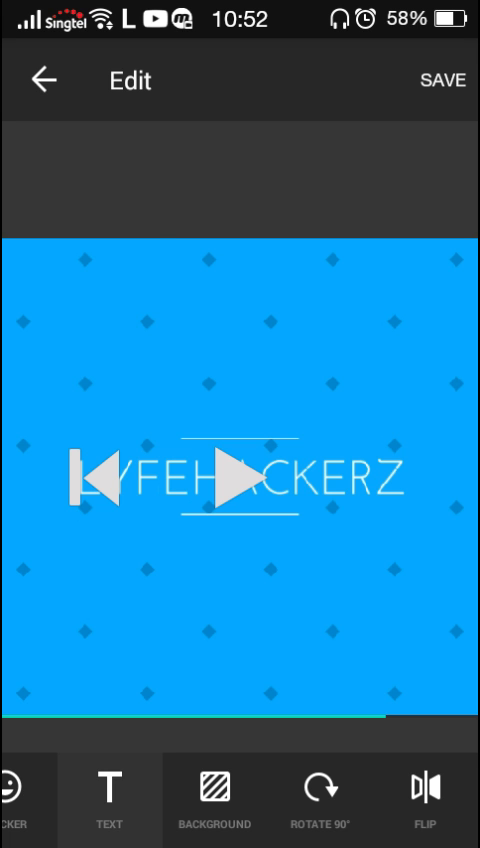
pyautogui.click(108, 800)
pyautogui.write('LyfeHackerzOffi')
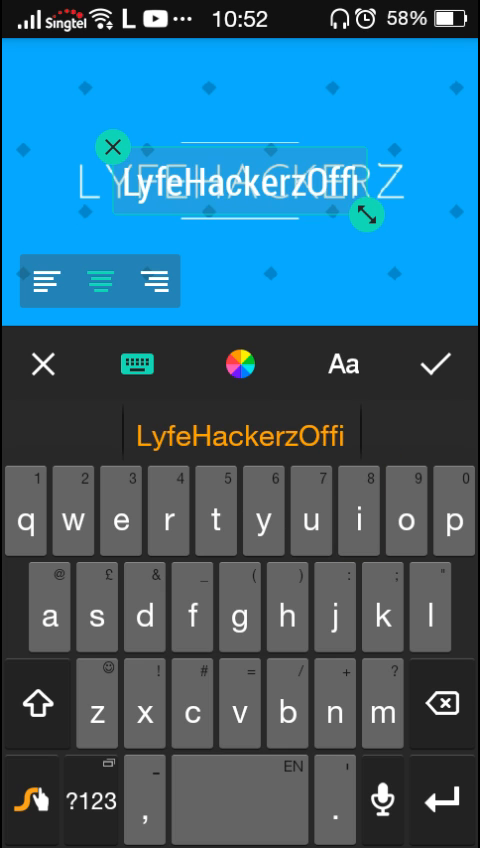
pyautogui.write('cial')
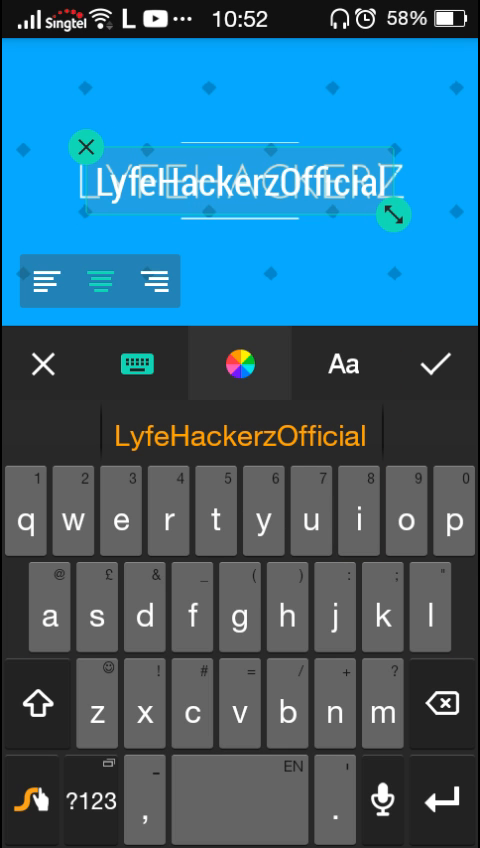
pyautogui.click(239, 364)
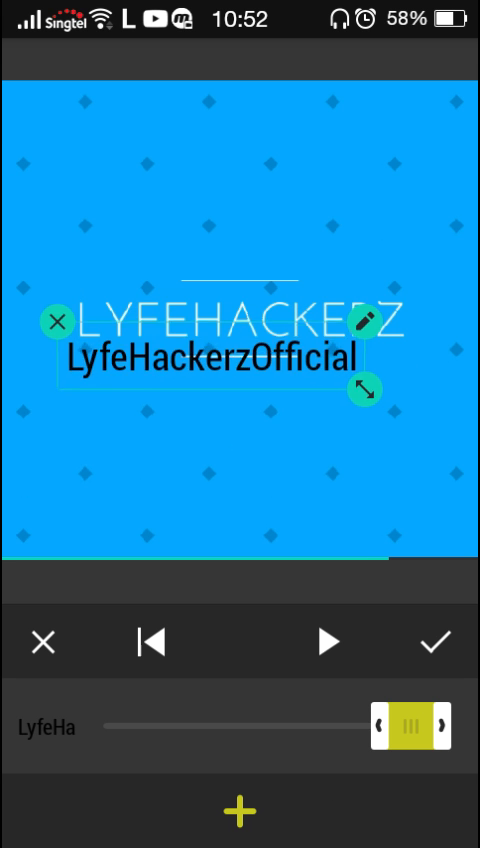
# Move the LyfeHackerzOfficial caption to the bottom-left, lengthen its duration, and apply
pyautogui.moveTo(207, 365); pyautogui.dragTo(150, 520)
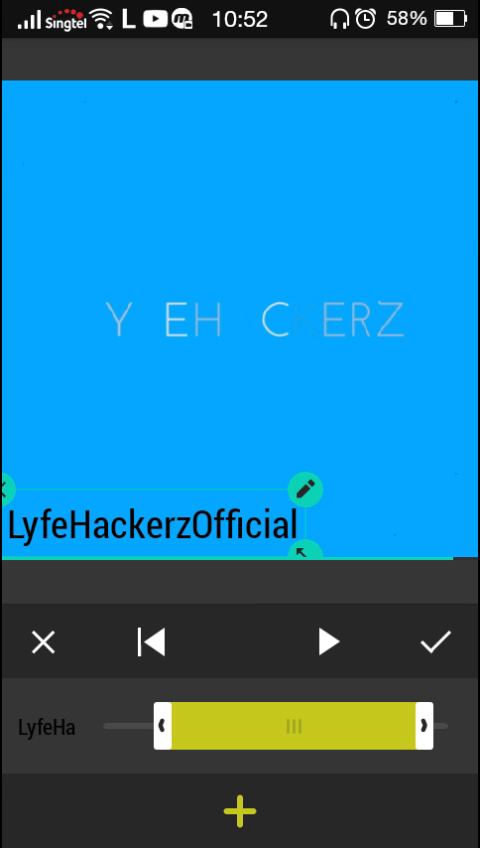
pyautogui.click(430, 641)
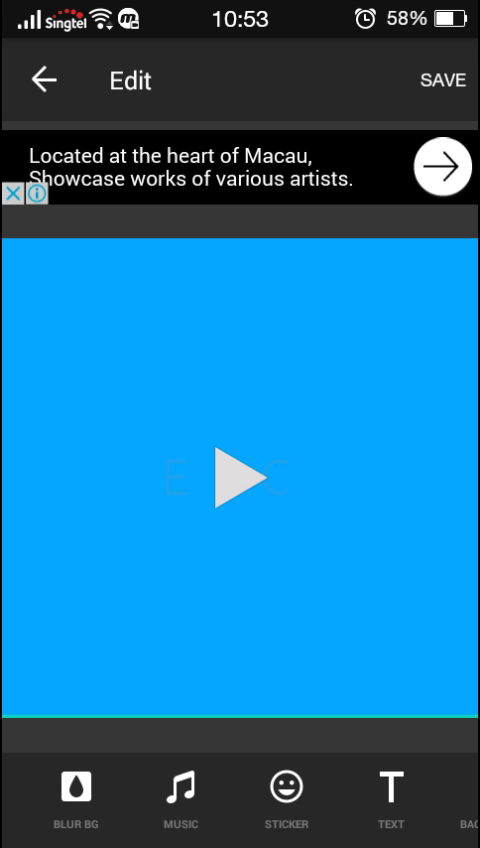
# Add a song under the clip, leaving video and music volumes at maximum
pyautogui.click(179, 797)
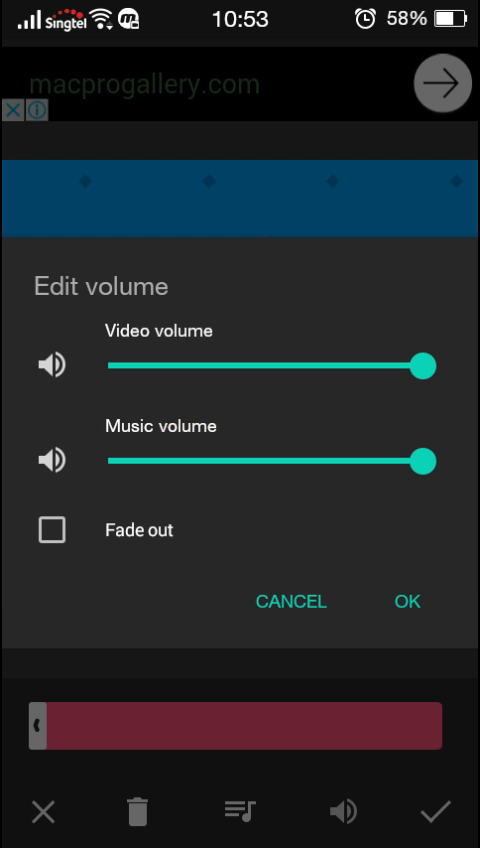
pyautogui.click(51, 530)
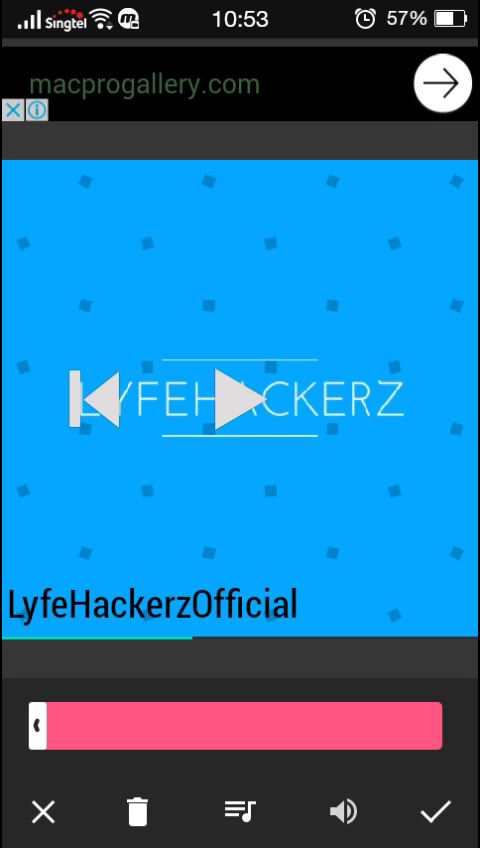
# Apply the music, save the finished intro video, and open the phone's Video app
pyautogui.click(435, 810)
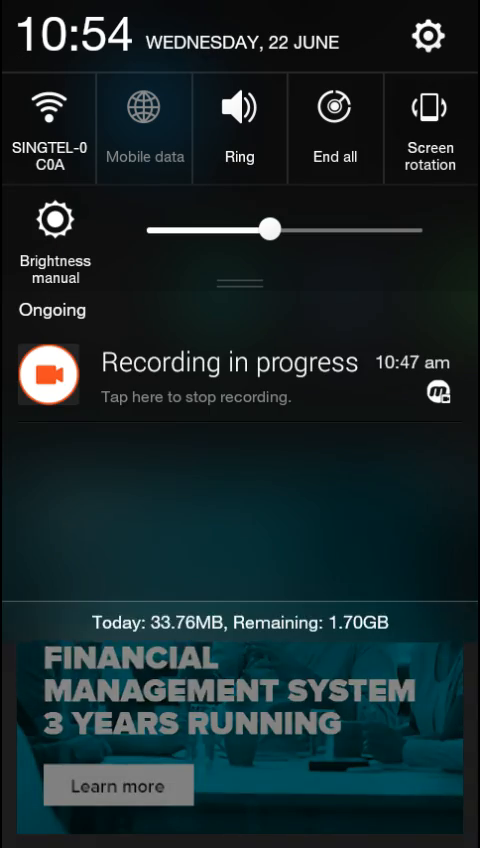
pyautogui.click(240, 382)
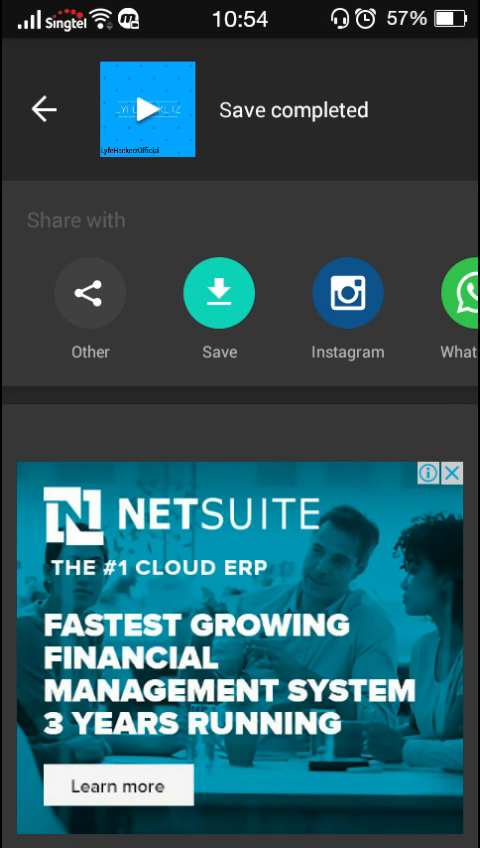
pyautogui.click(219, 292)
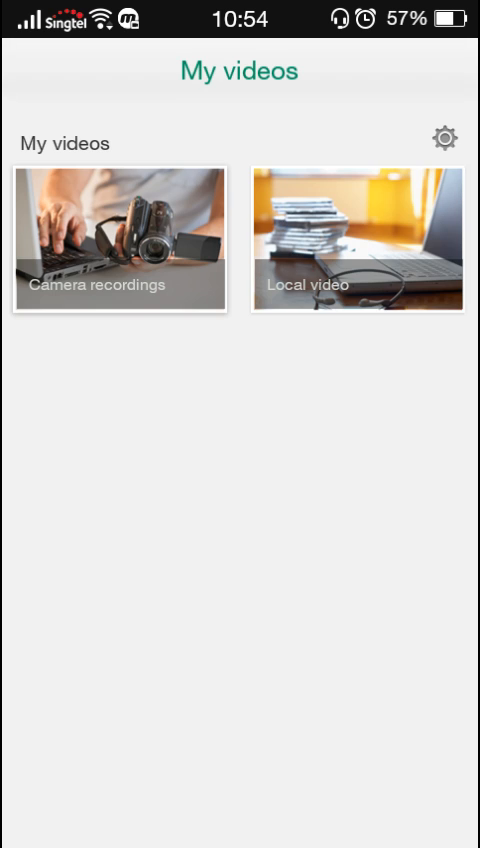
# Play InShot_20160622_105400 from the Video app's Local video list
pyautogui.click(357, 239)
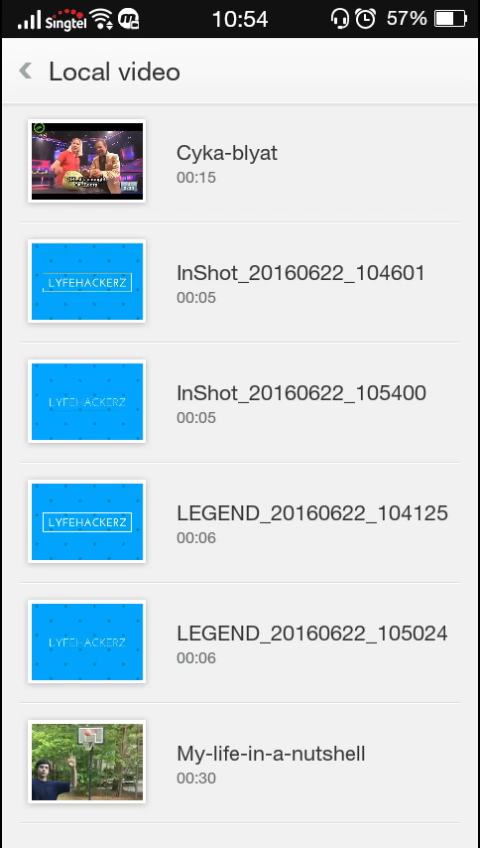
pyautogui.click(88, 520)
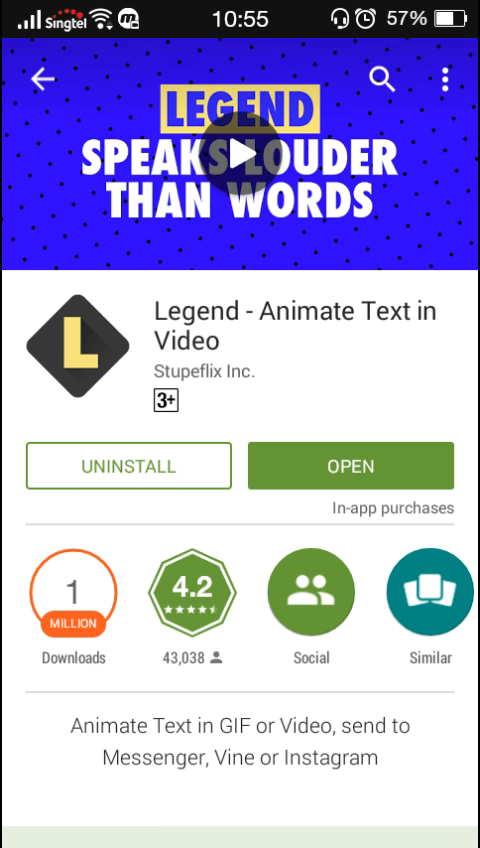
# Search the Play Store for wevideo and browse the WeVideo Video Editor page
pyautogui.click(385, 80)
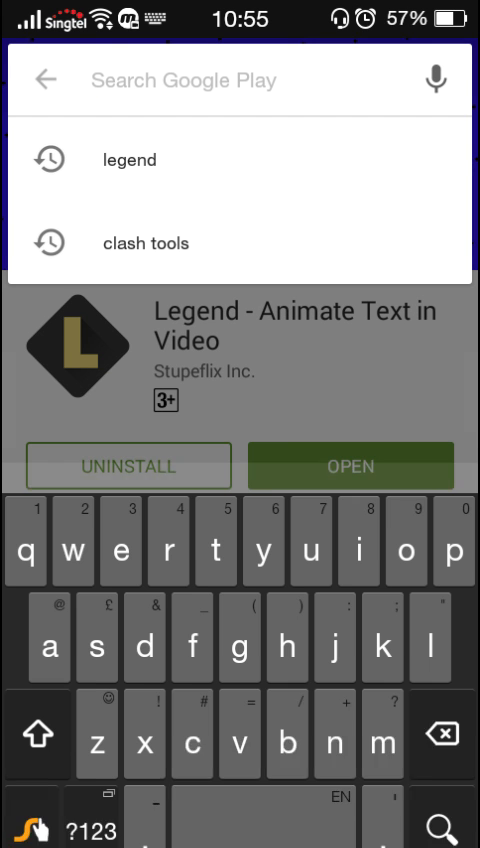
pyautogui.write('wevdi')
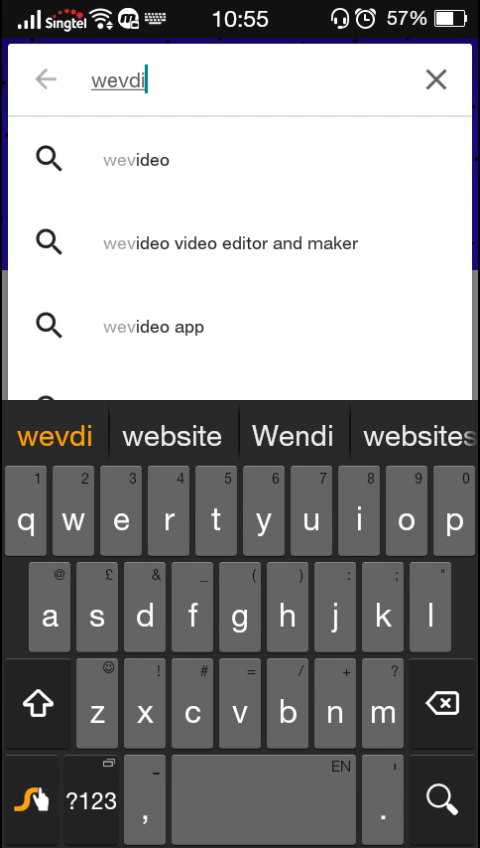
pyautogui.click(134, 159)
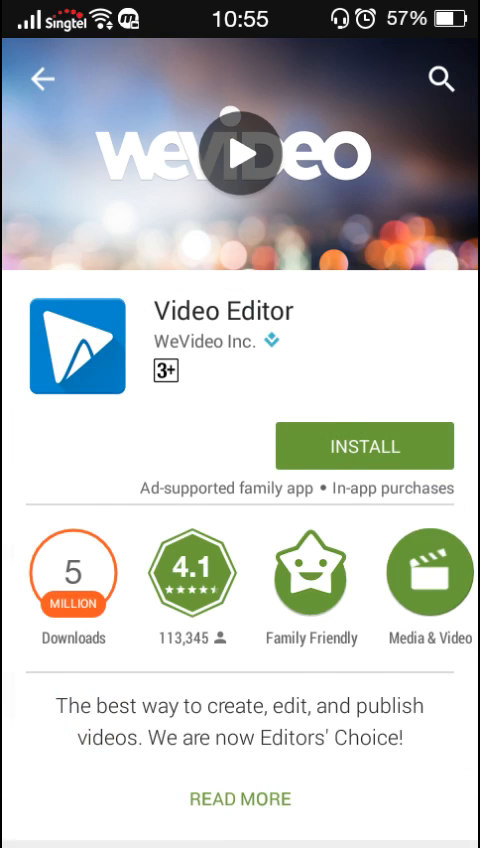
pyautogui.scroll(-3)
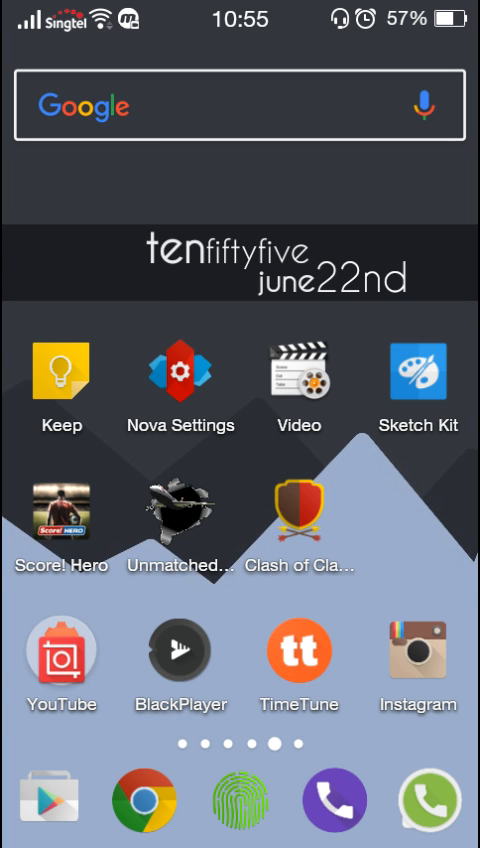
pyautogui.hscroll(-3)
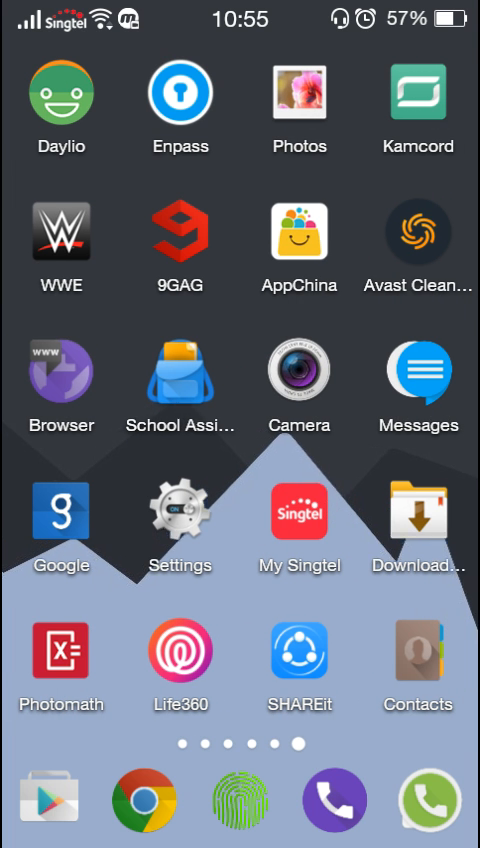
pyautogui.hscroll(-3)
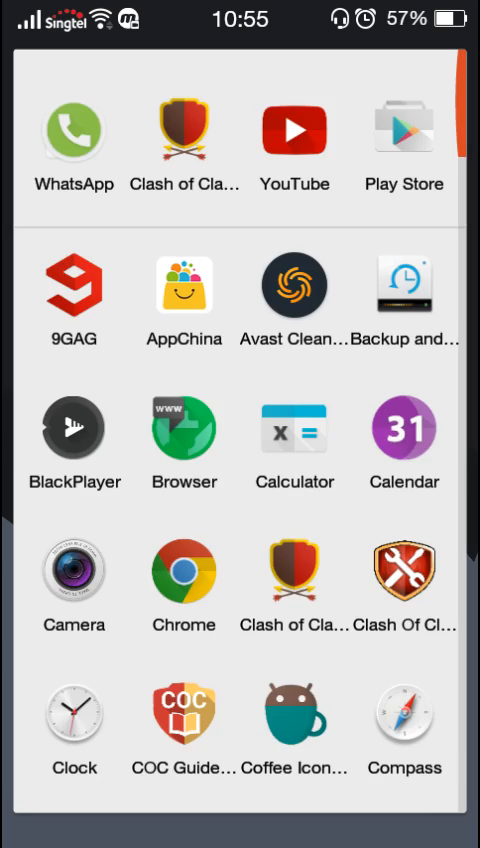
pyautogui.scroll(-3)
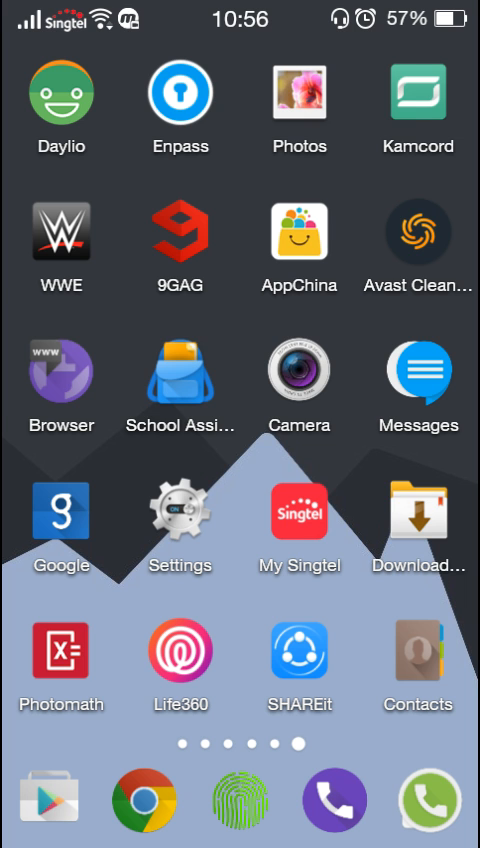
pyautogui.hscroll(-3)
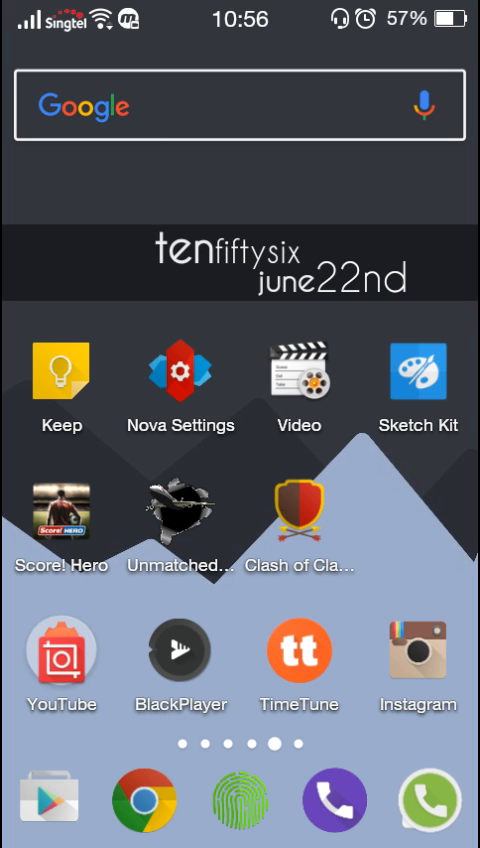